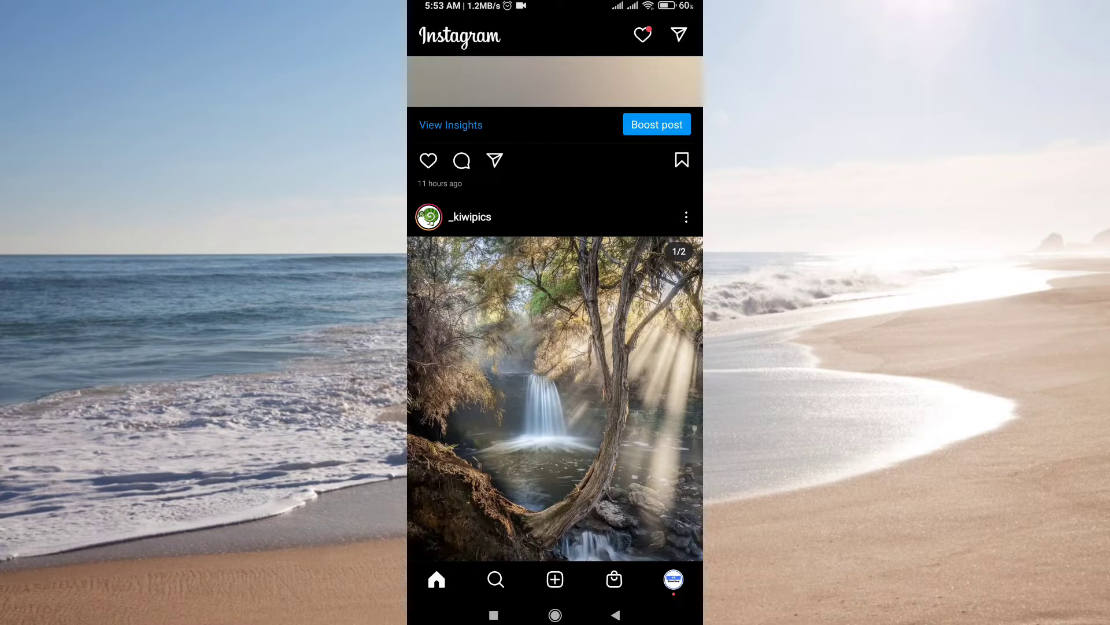
Go to the yourstbrothers profile and bring up its account menu
scroll(up, 3)
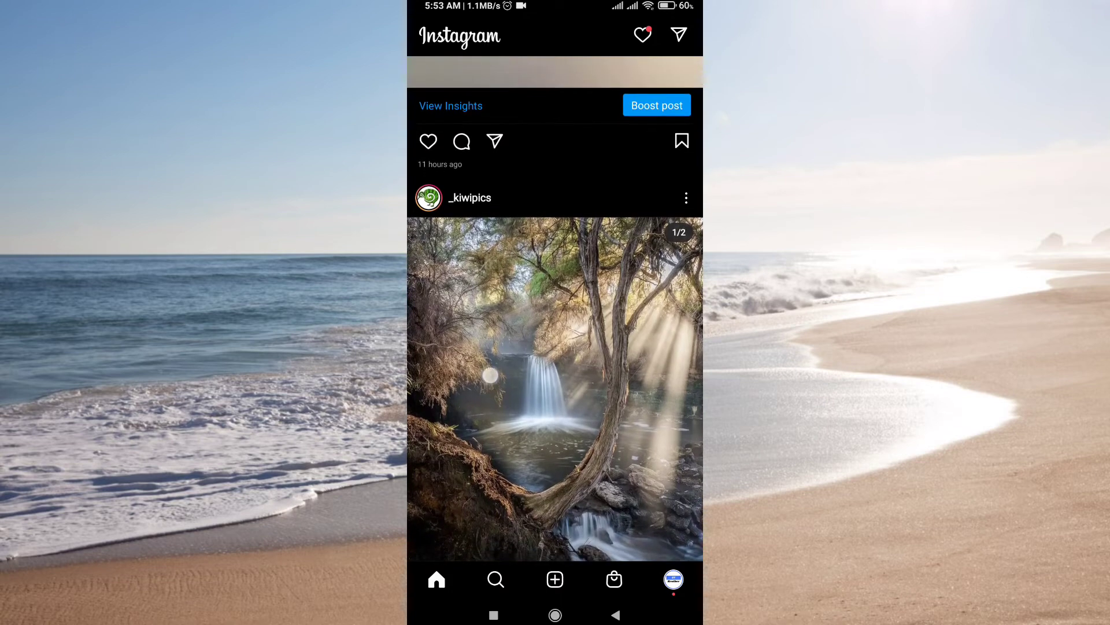
scroll(down, 3)
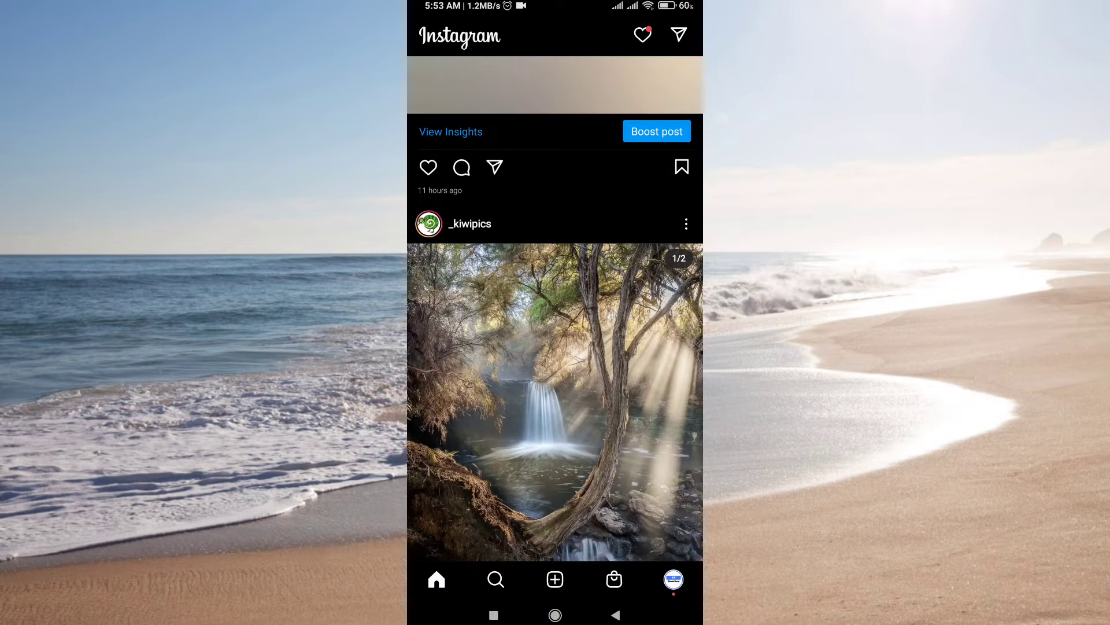
click(672, 579)
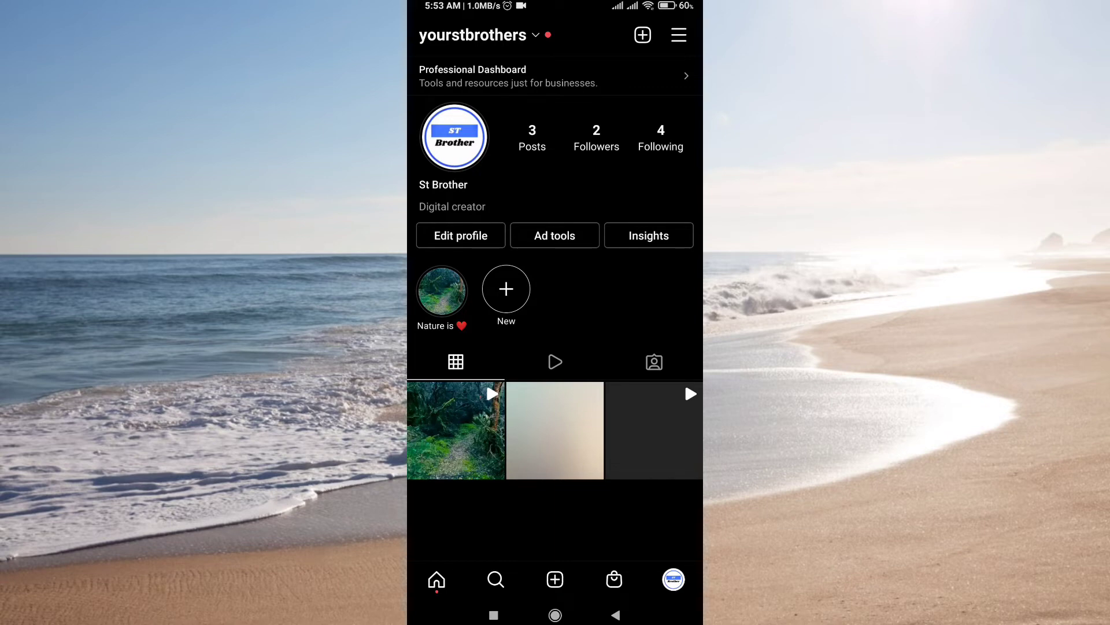
click(678, 35)
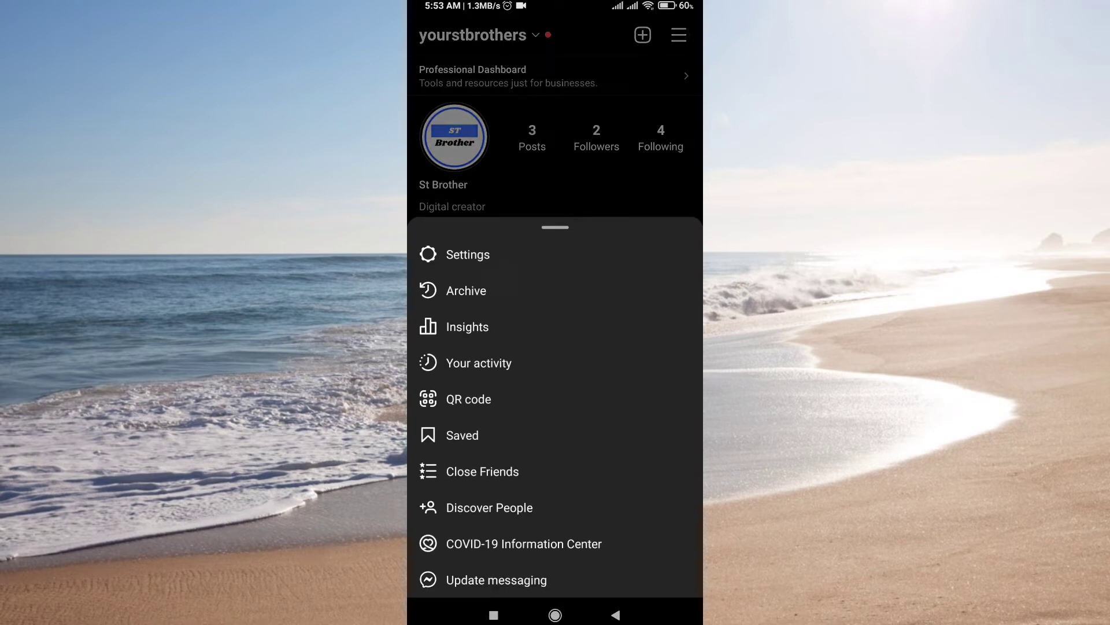
Navigate through Settings and Account to the Original posts settings
click(467, 255)
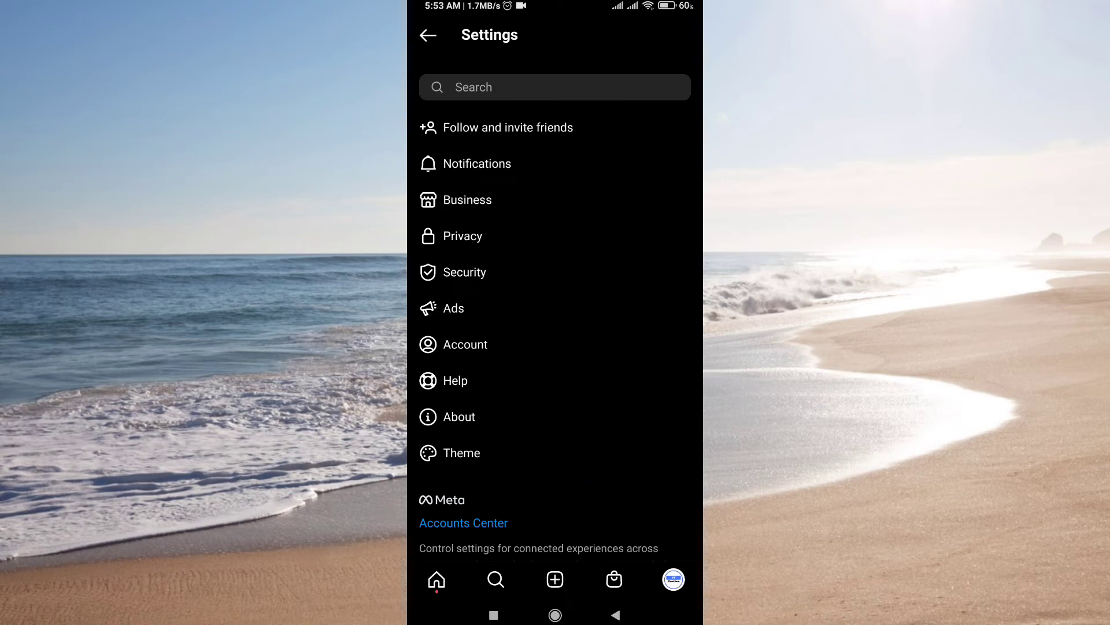
click(466, 345)
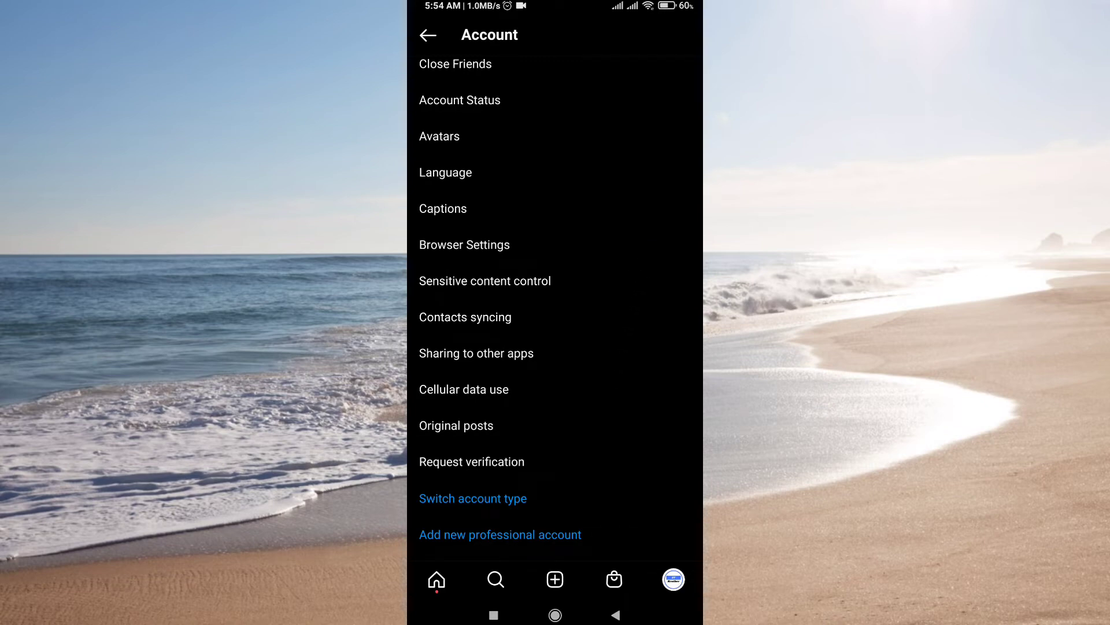
click(455, 424)
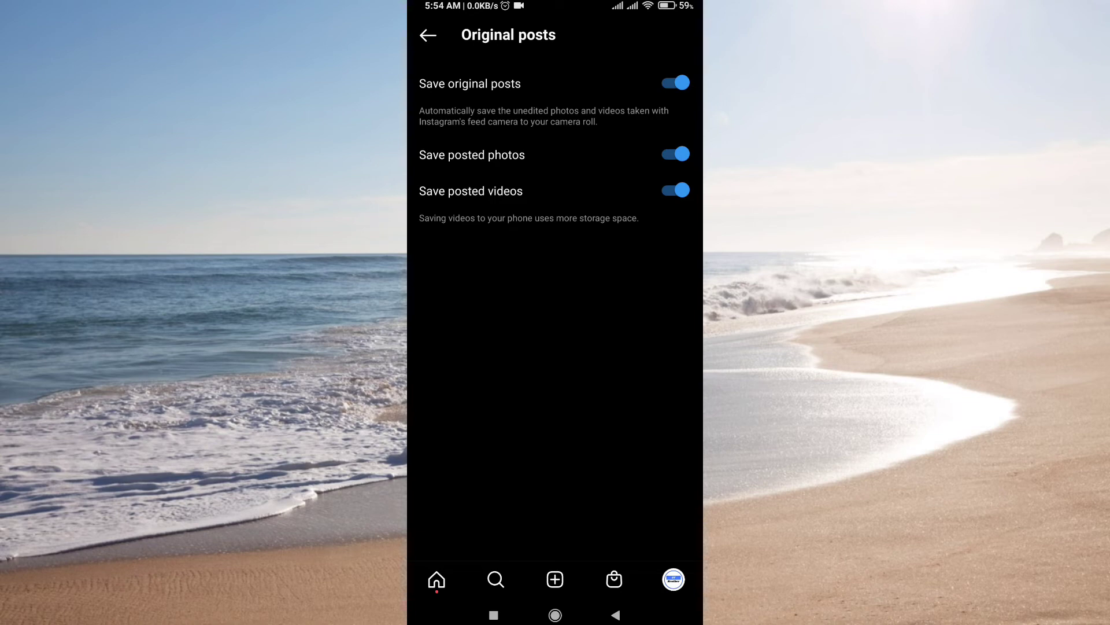
Turn off Save original posts, Save posted photos and Save posted videos
click(673, 82)
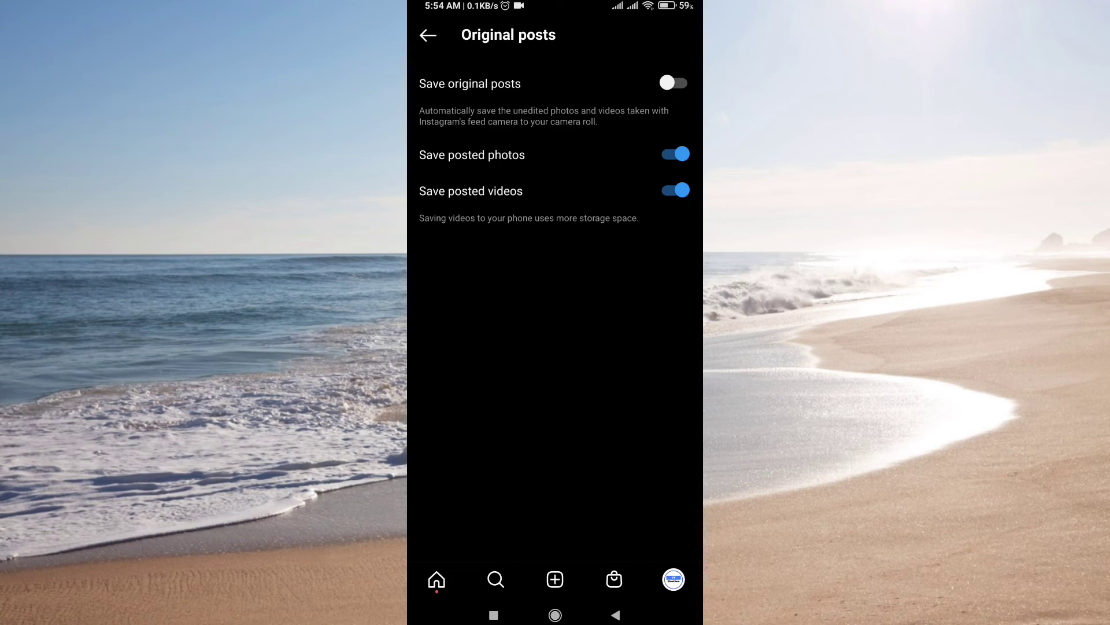
click(673, 154)
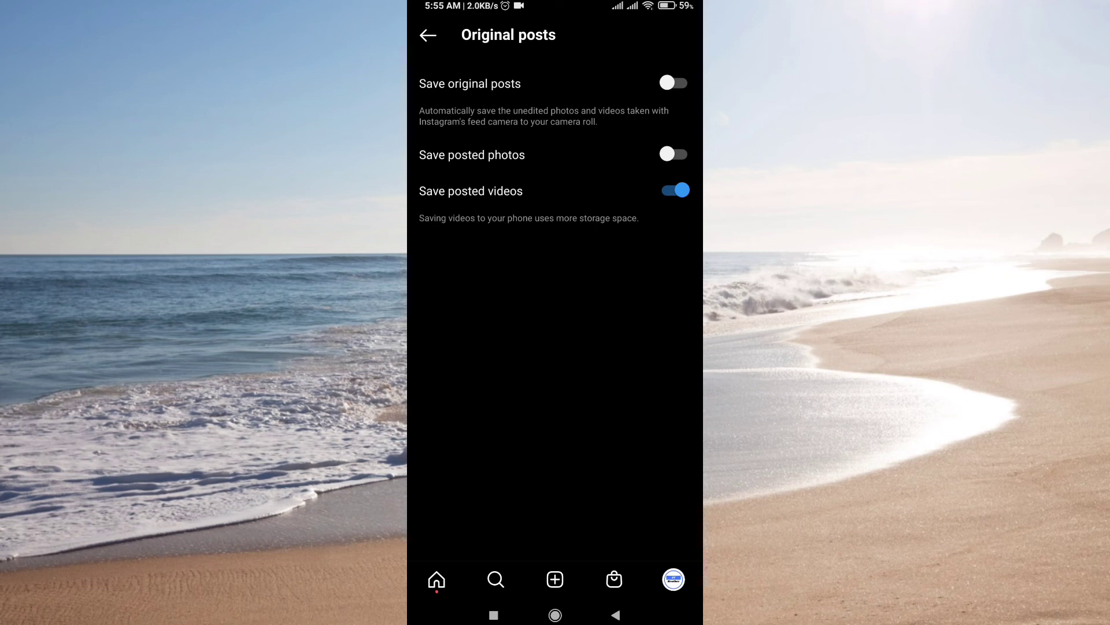
click(673, 190)
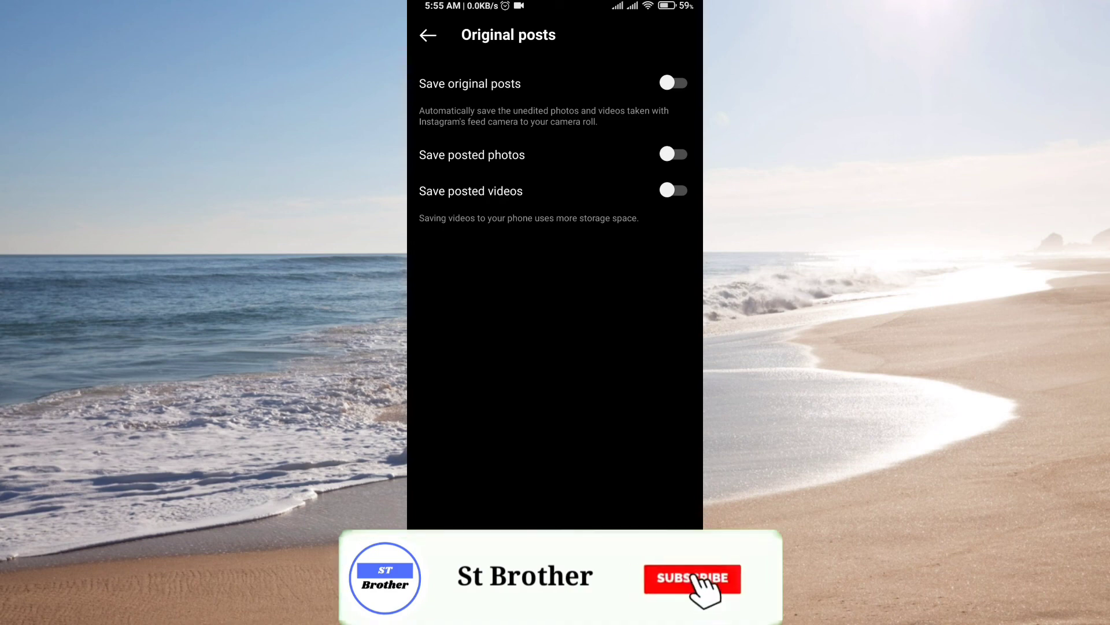
click(692, 580)
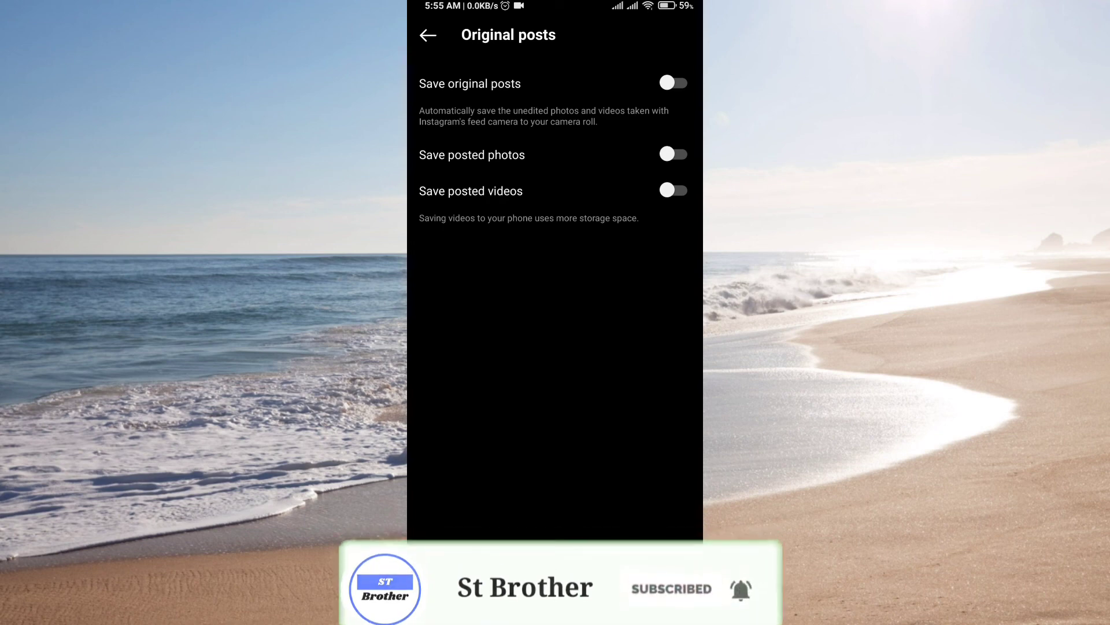